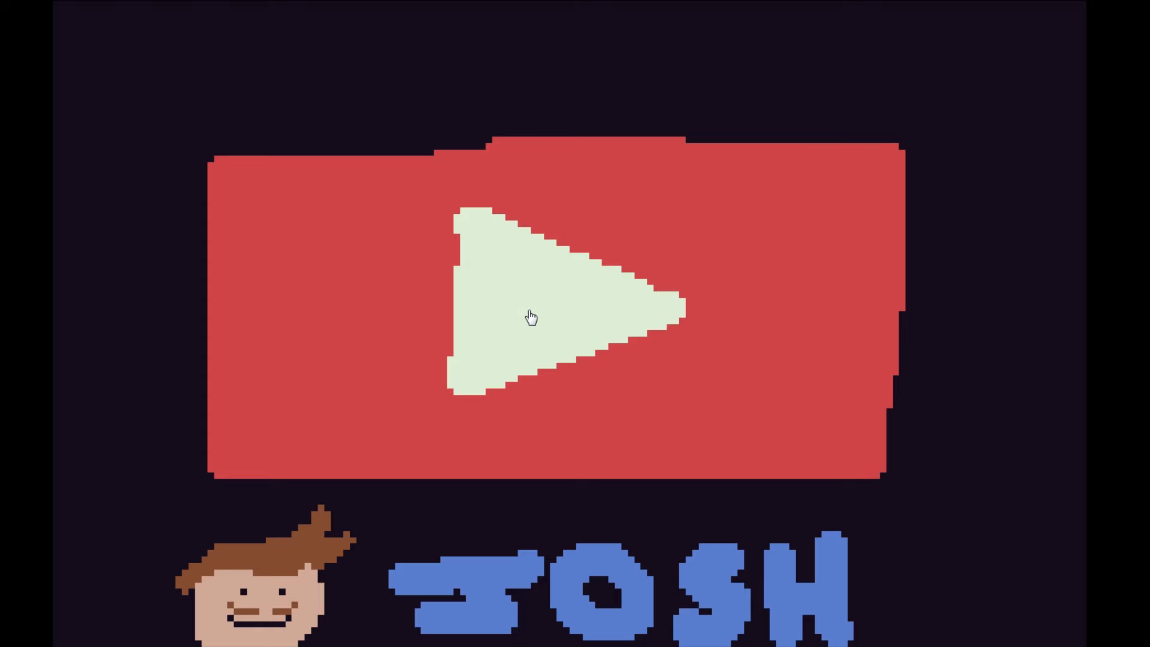
# Step: Start the Flickgame story from the title card to reach the pellet-gobbling face scene
pyautogui.click(532, 315)
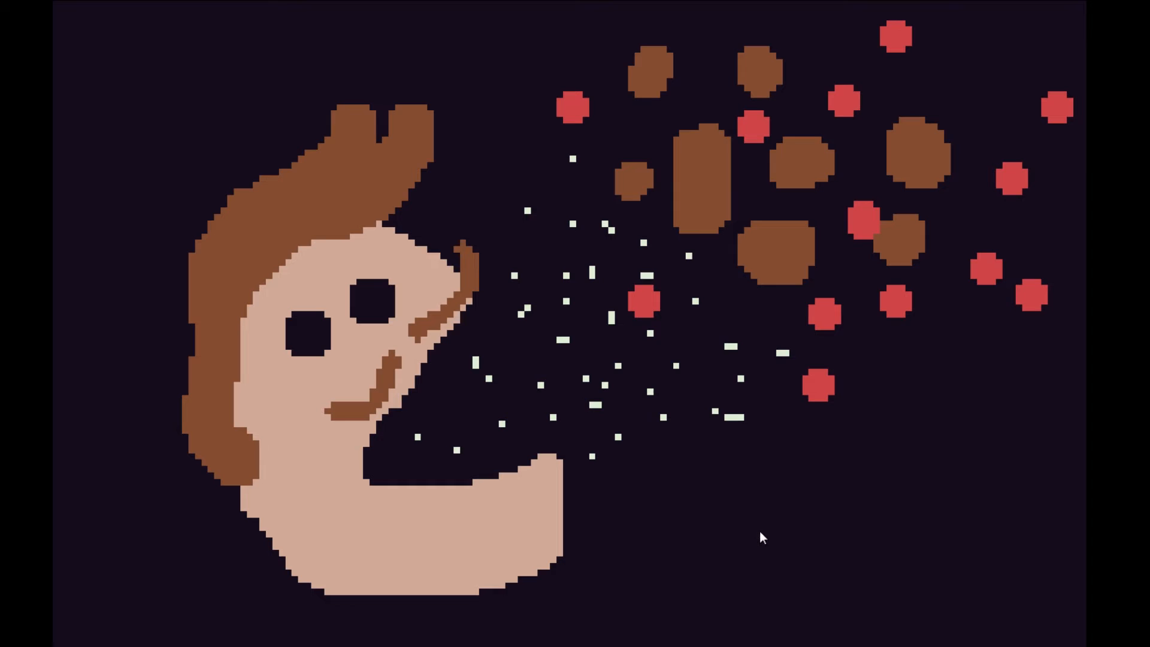
pyautogui.moveTo(784, 247)
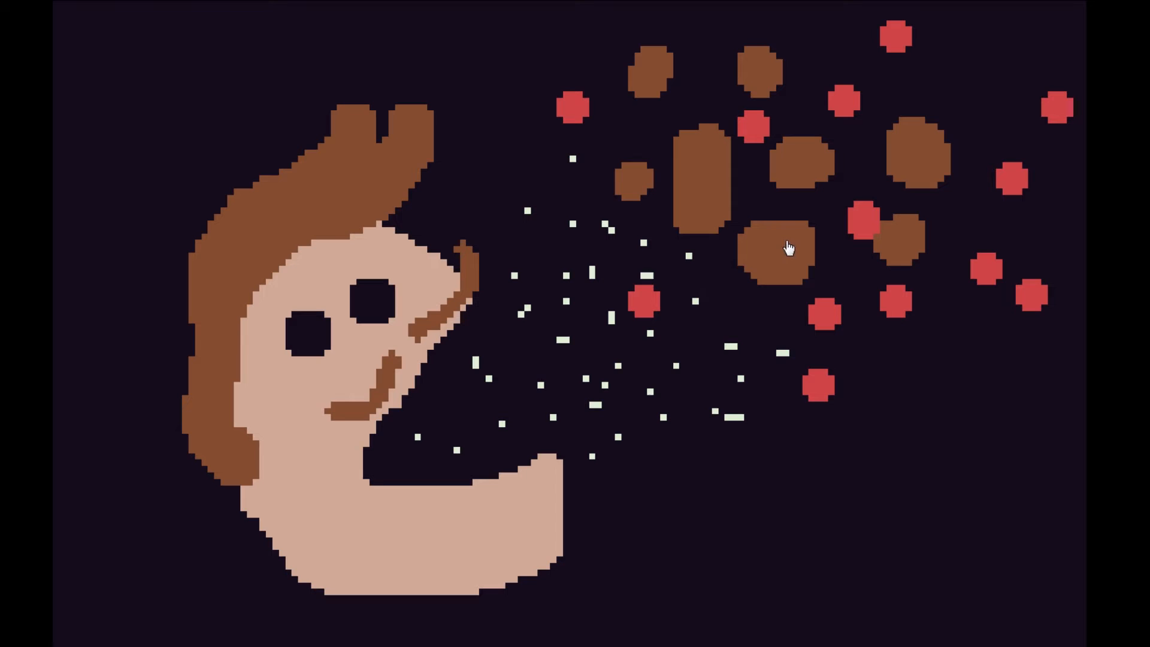
pyautogui.moveTo(741, 274)
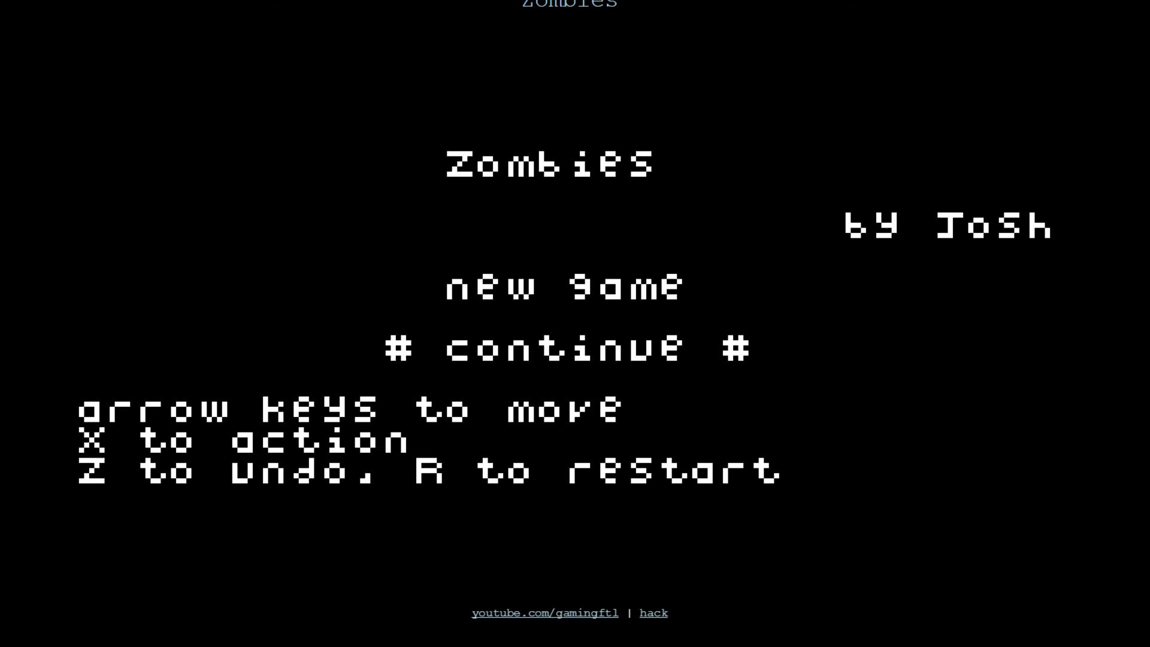
pyautogui.press('up')
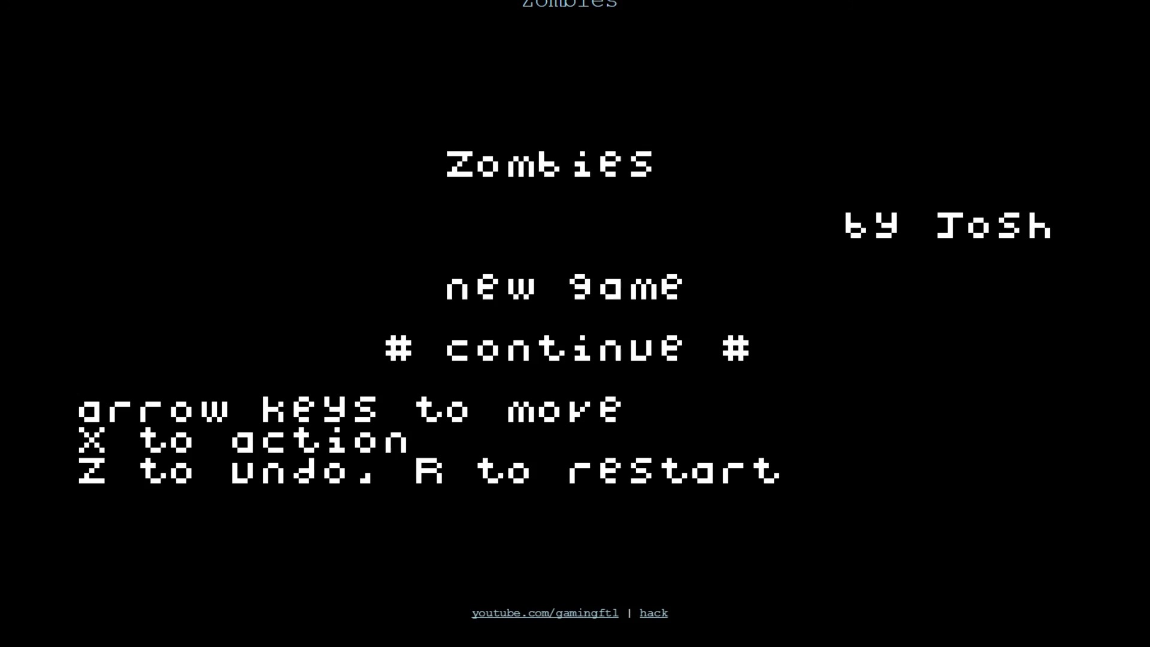
pyautogui.moveTo(236, 68)
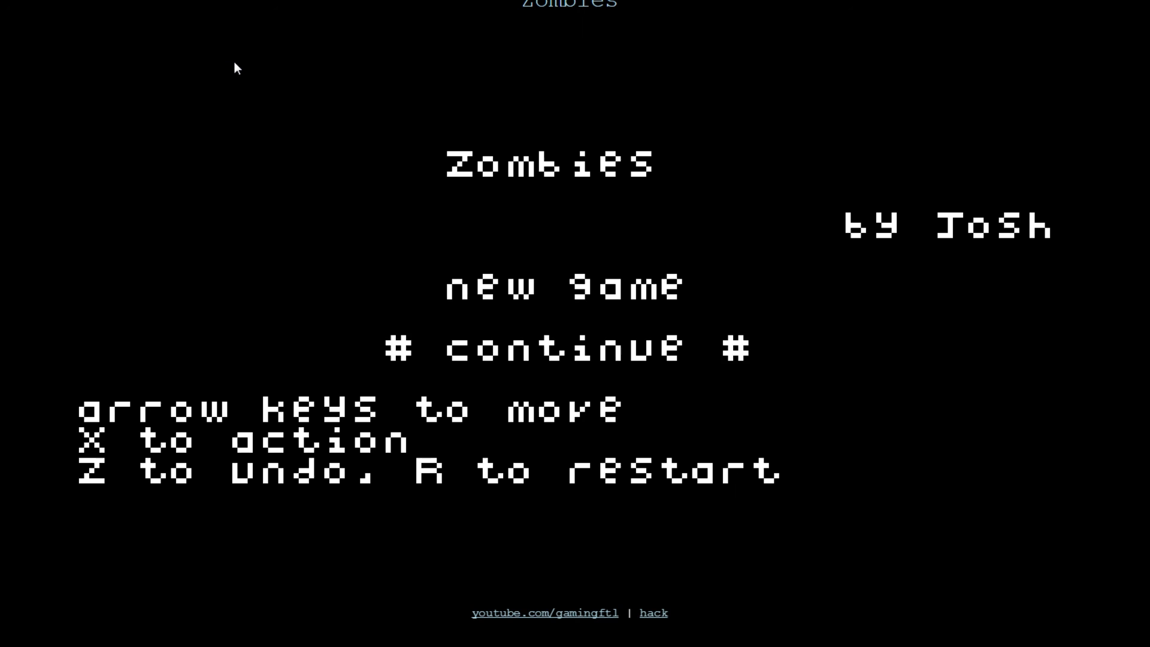